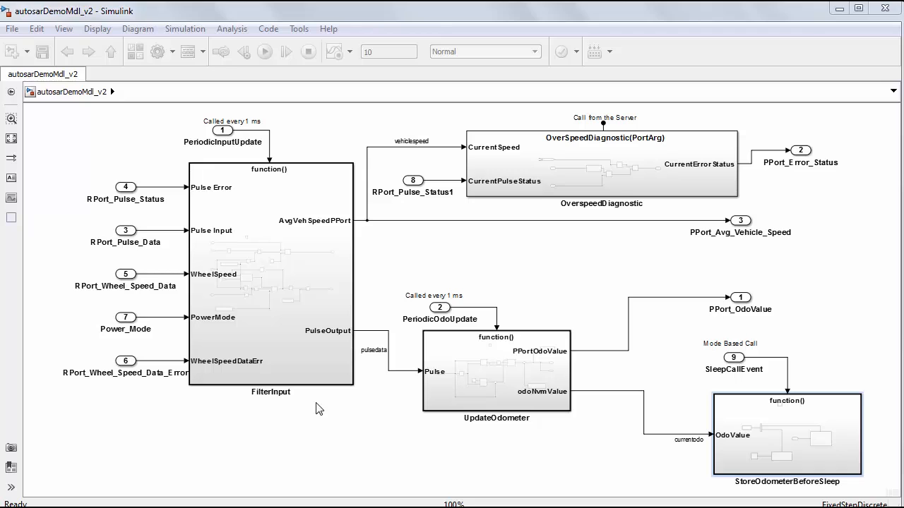
Inspect the FilterInput, OverspeedDiagnostic, UpdateOdometer and StoreOdometerBeforeSleep subsystems of the odometer model
{"action": "double_click", "coordinate": [271, 275]}
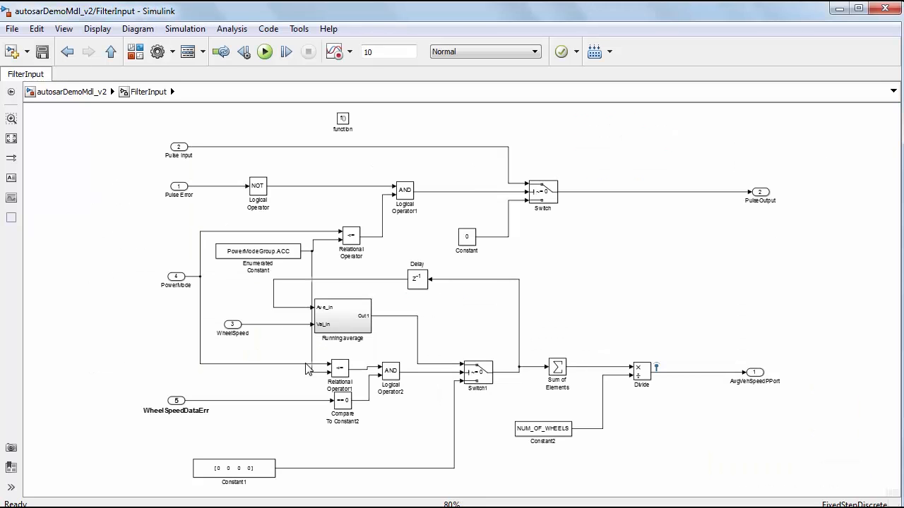
{"action": "left_click", "coordinate": [350, 233]}
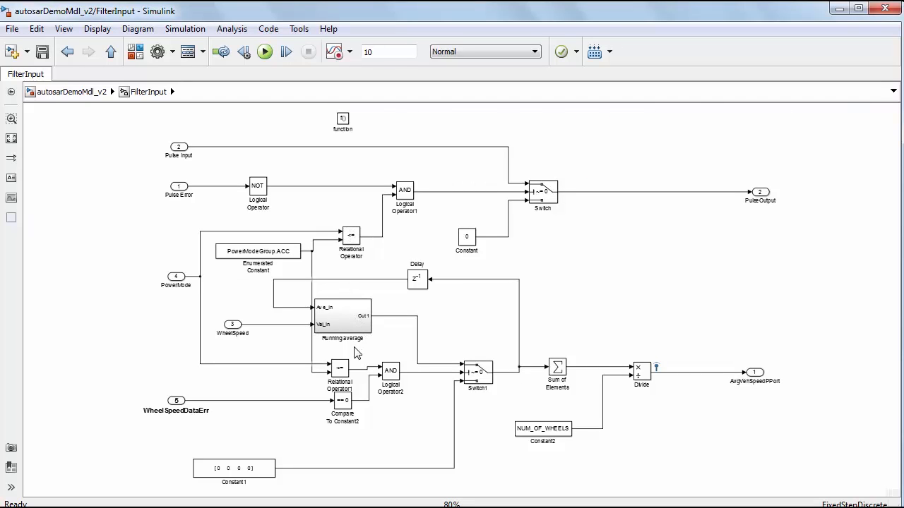
{"action": "mouse_move", "coordinate": [380, 353]}
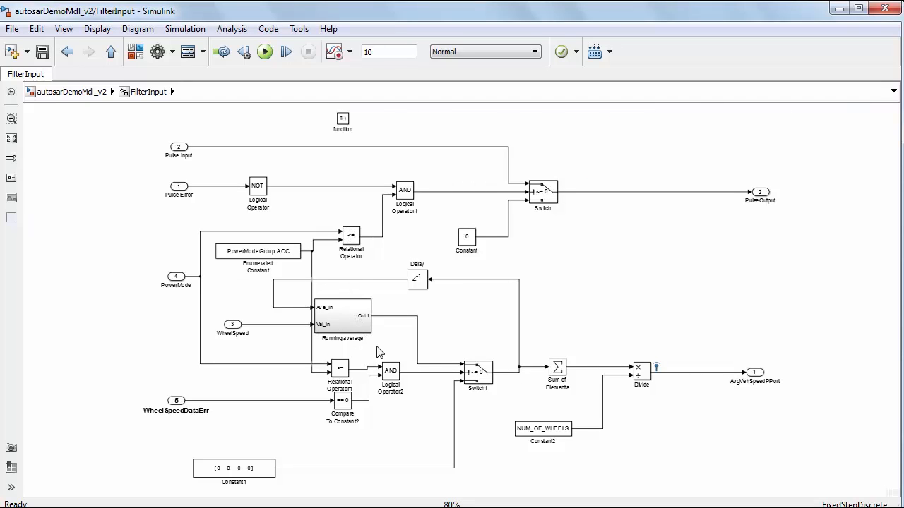
{"action": "mouse_move", "coordinate": [620, 400]}
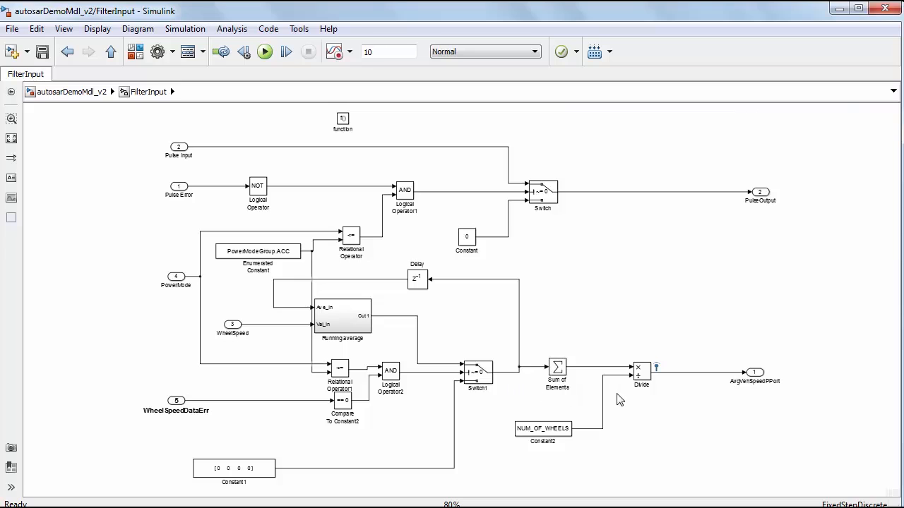
{"action": "mouse_move", "coordinate": [757, 407]}
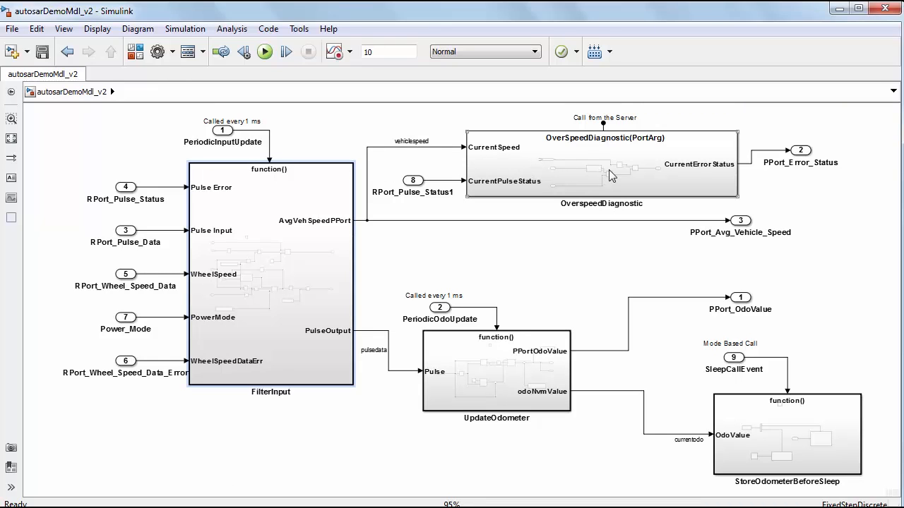
{"action": "double_click", "coordinate": [602, 163]}
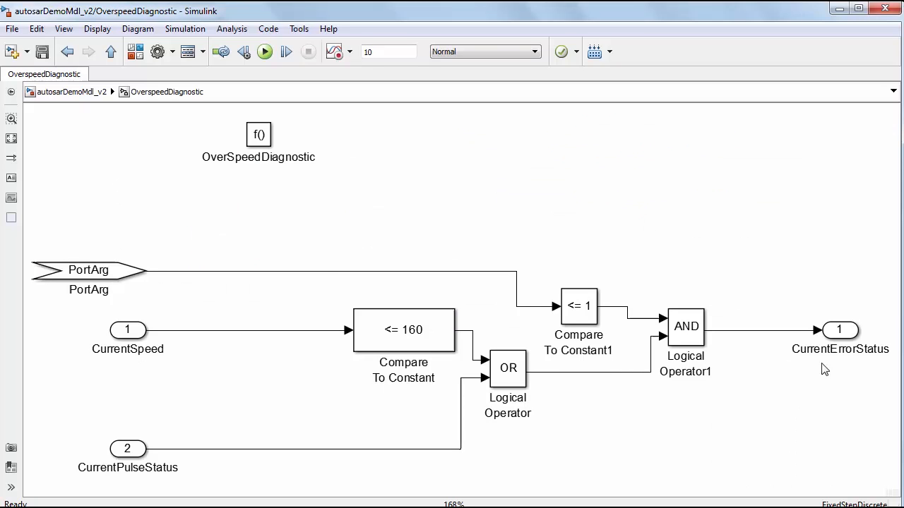
{"action": "mouse_move", "coordinate": [124, 297]}
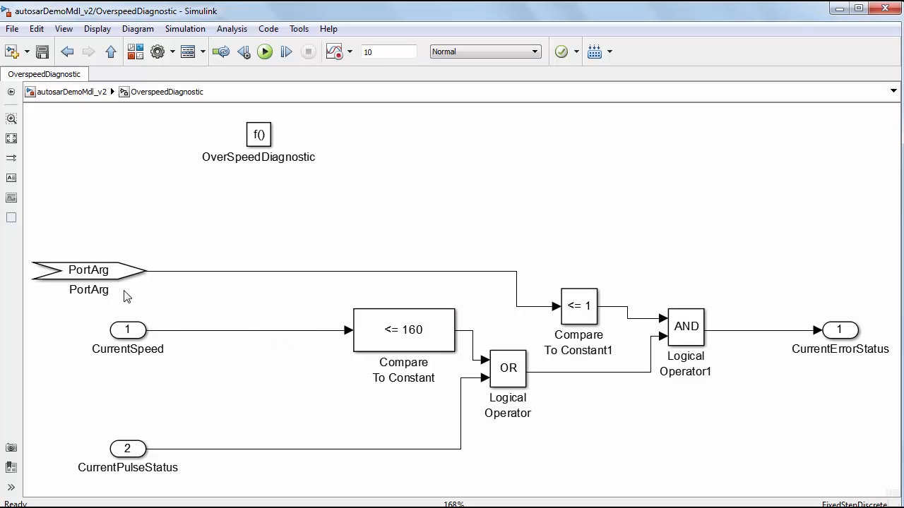
{"action": "mouse_move", "coordinate": [130, 291]}
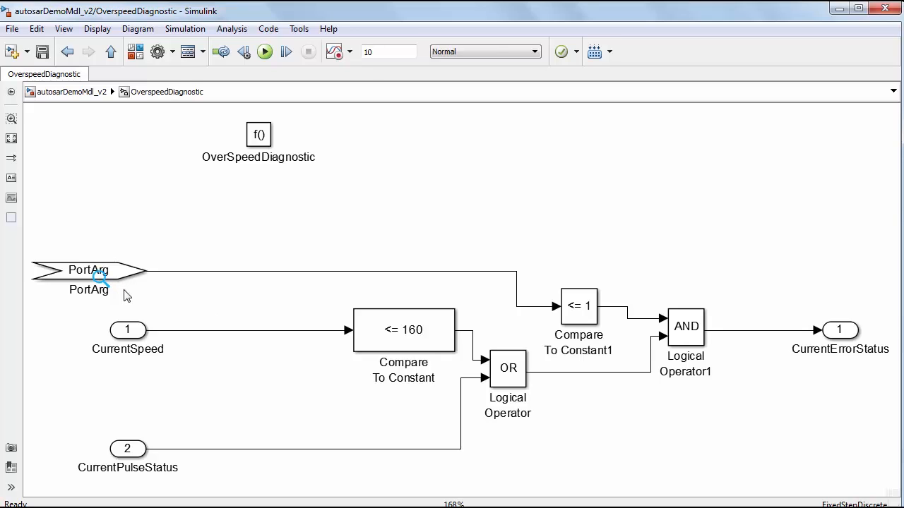
{"action": "mouse_move", "coordinate": [130, 303]}
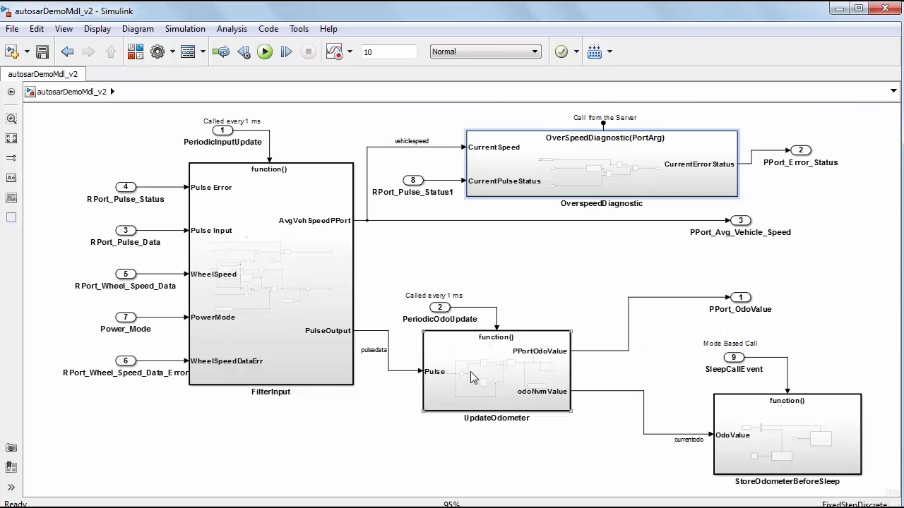
{"action": "double_click", "coordinate": [496, 370]}
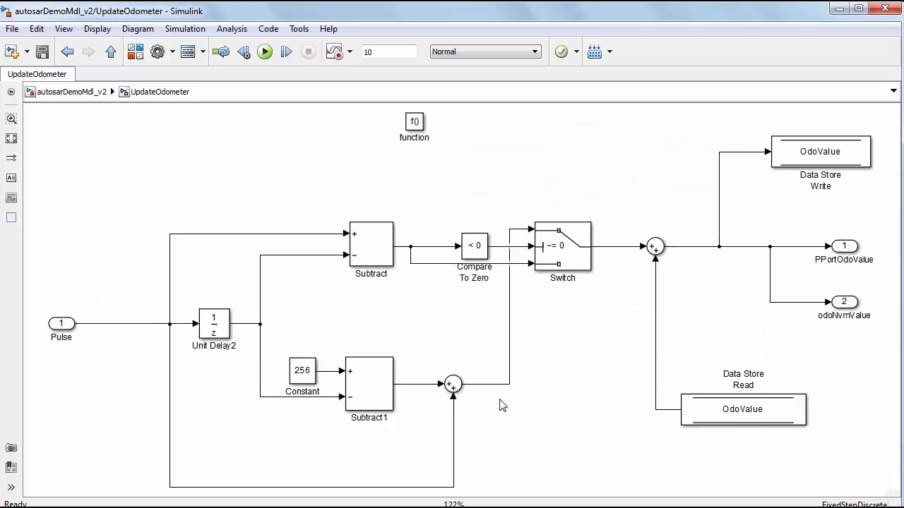
{"action": "mouse_move", "coordinate": [525, 393]}
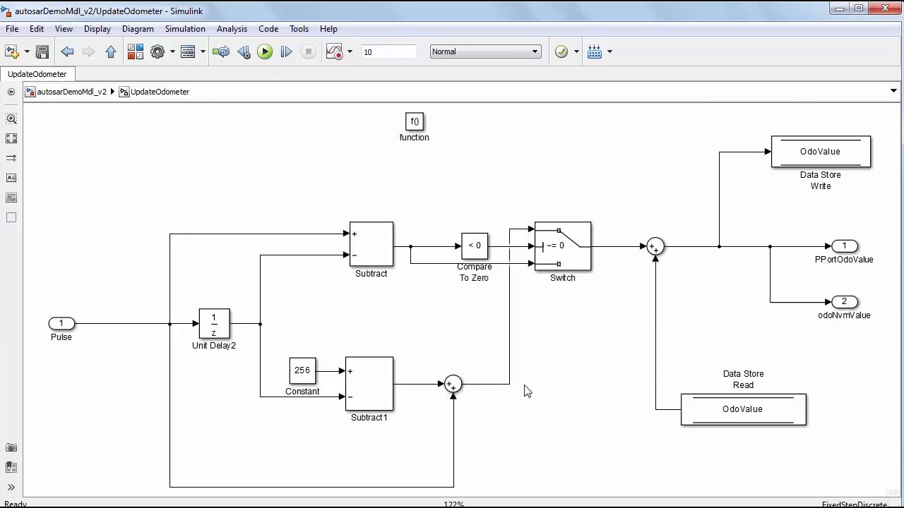
{"action": "mouse_move", "coordinate": [531, 380]}
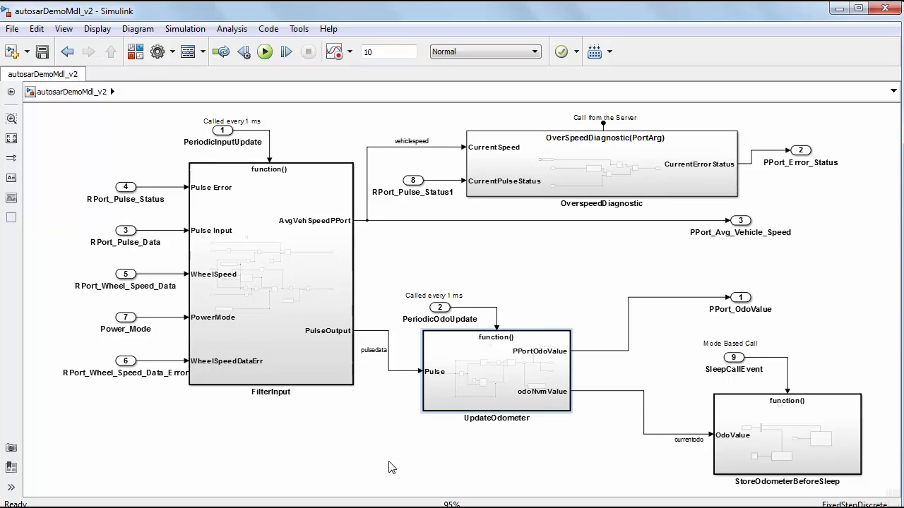
{"action": "mouse_move", "coordinate": [412, 314]}
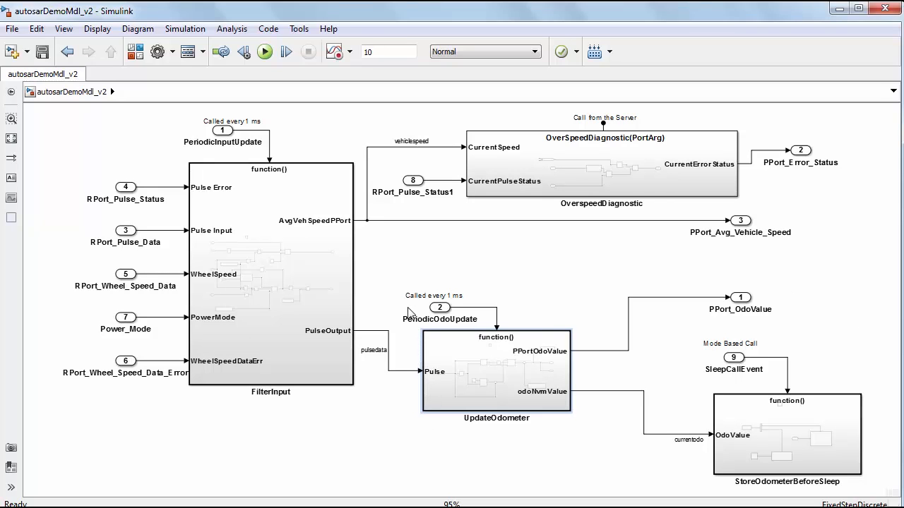
{"action": "mouse_move", "coordinate": [412, 314]}
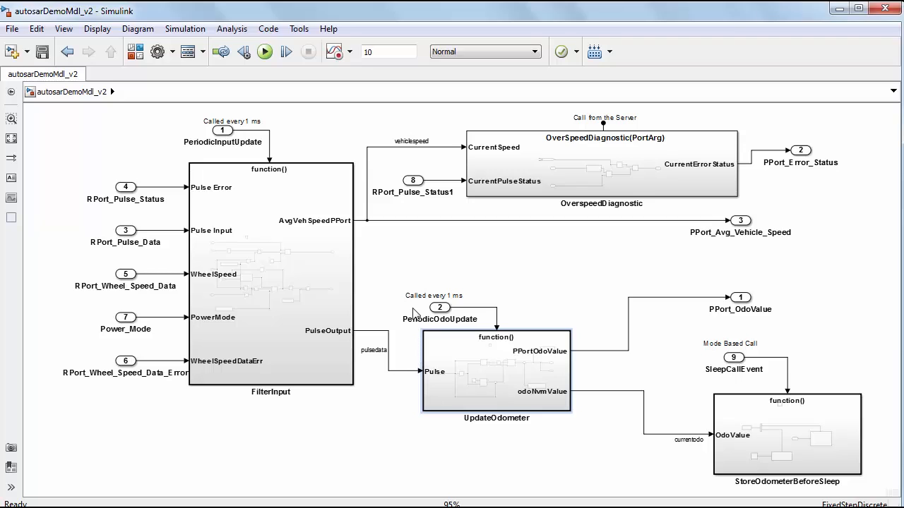
{"action": "mouse_move", "coordinate": [417, 314]}
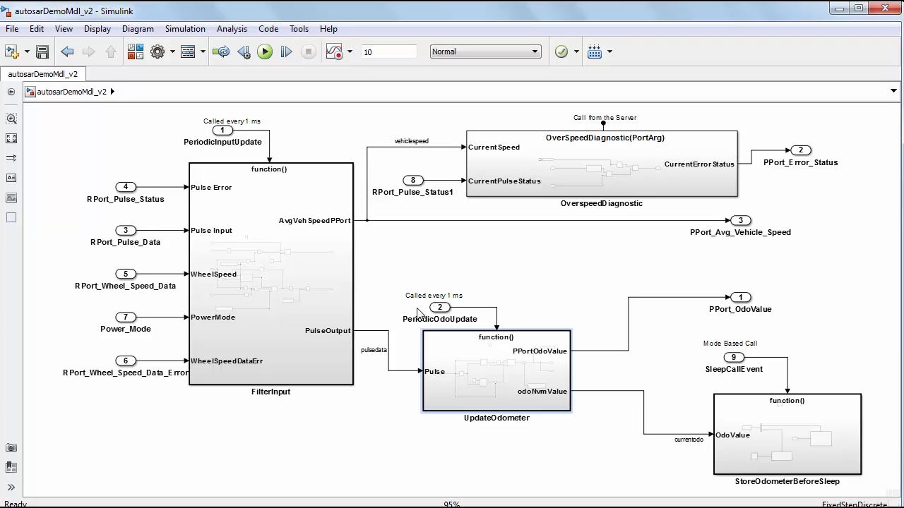
{"action": "mouse_move", "coordinate": [421, 314]}
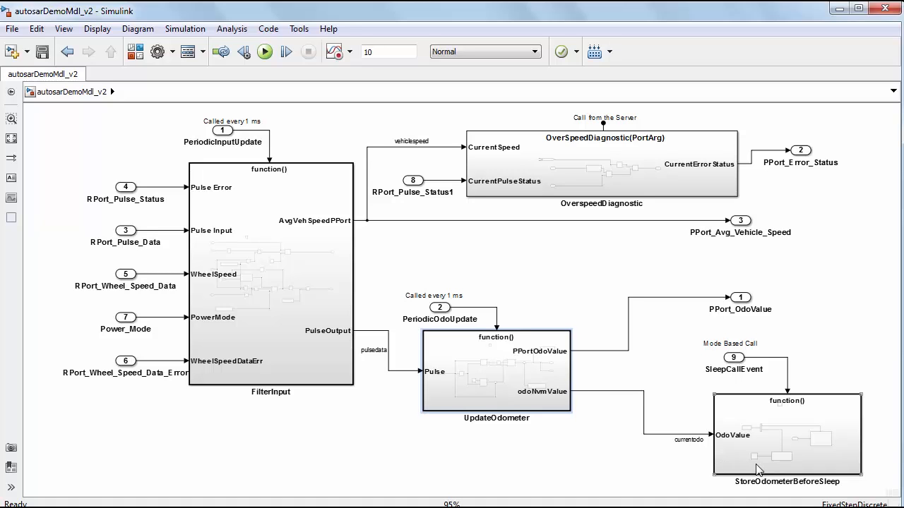
{"action": "mouse_move", "coordinate": [756, 460]}
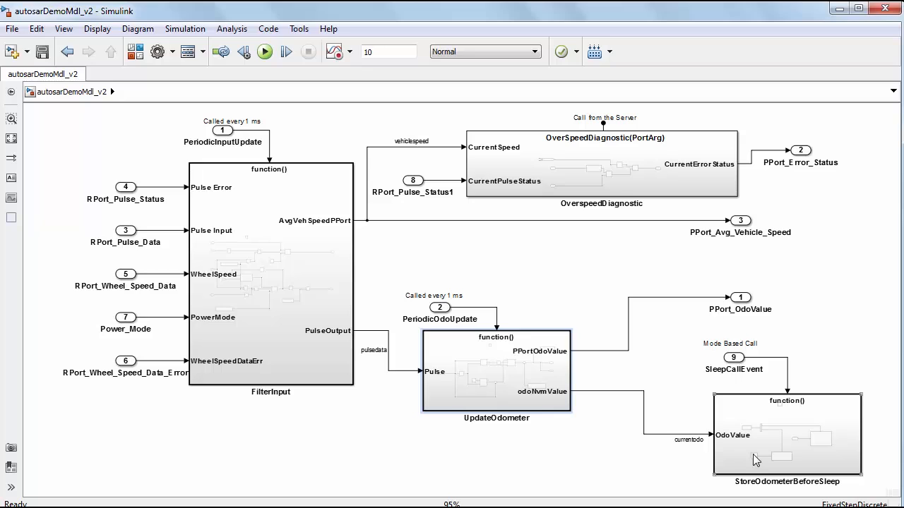
{"action": "double_click", "coordinate": [785, 435]}
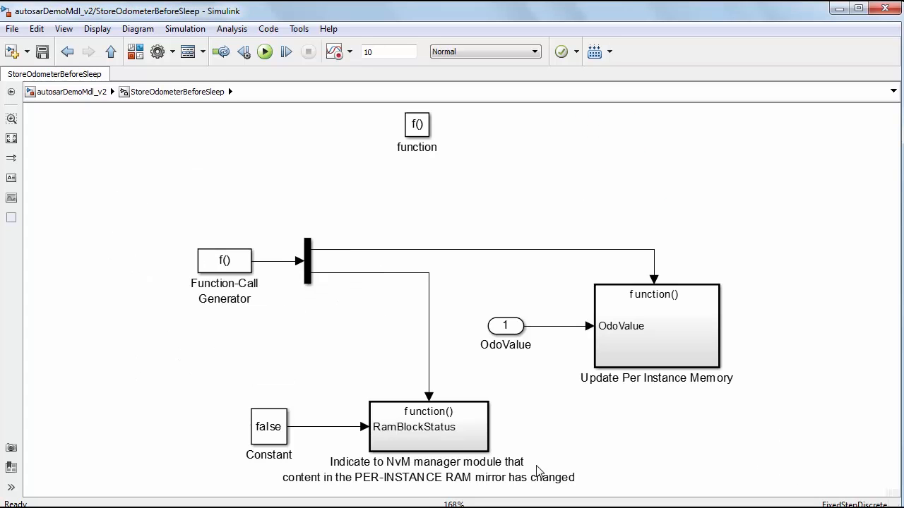
{"action": "mouse_move", "coordinate": [606, 492]}
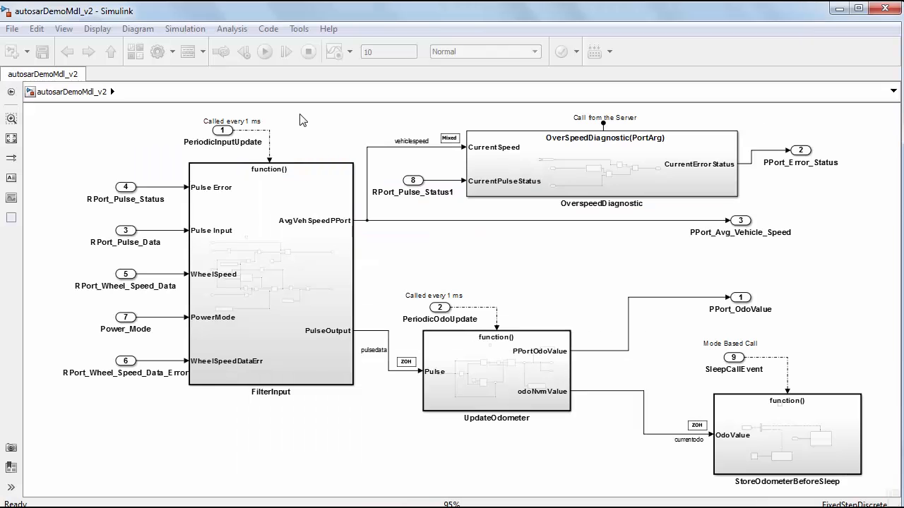
Configure autosarDemoMdl_v2 as an AUTOSAR component via Code > C/C++ Code
{"action": "left_click", "coordinate": [268, 28]}
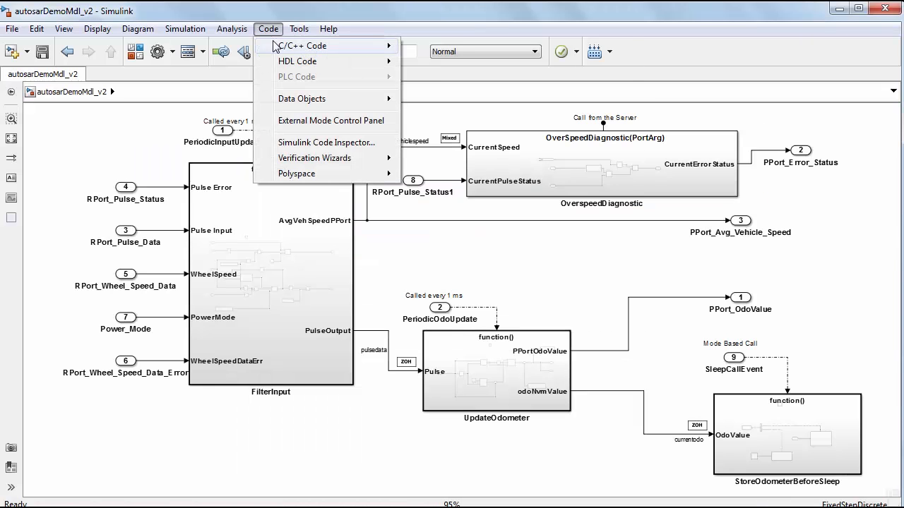
{"action": "mouse_move", "coordinate": [304, 45]}
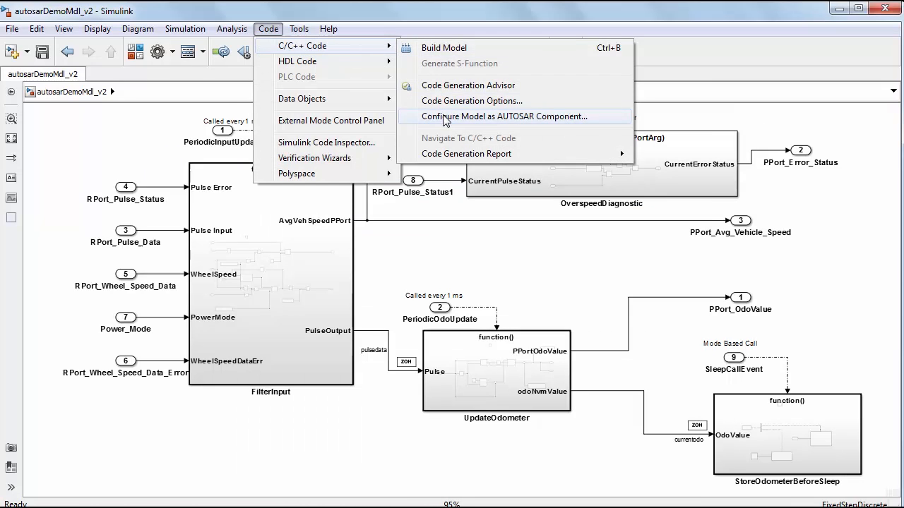
{"action": "left_click", "coordinate": [503, 115]}
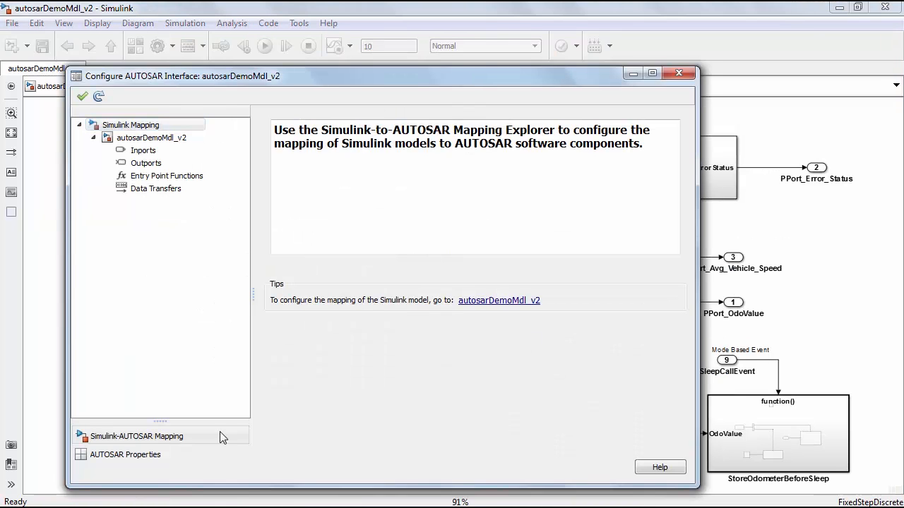
Review the Inports, Outports, Entry Point Functions and Data Transfers mappings, then switch to AUTOSAR Properties
{"action": "left_click", "coordinate": [151, 138]}
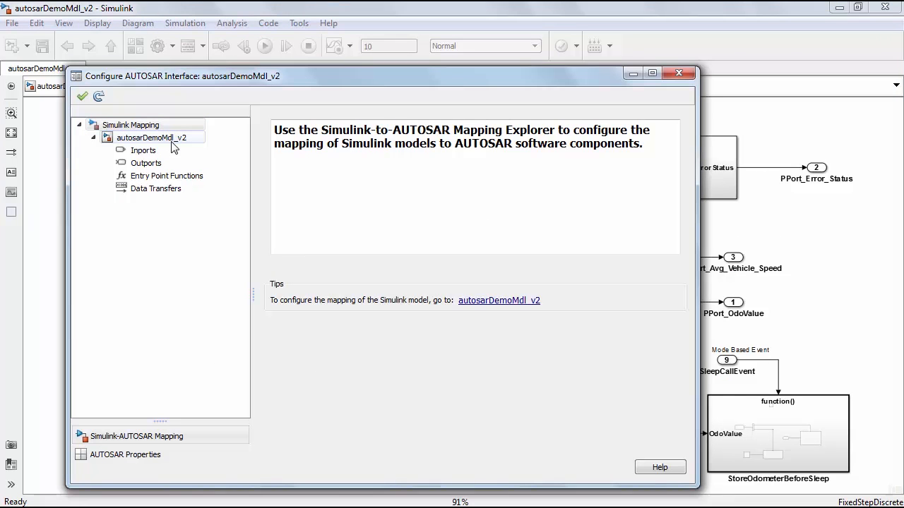
{"action": "left_click", "coordinate": [144, 149]}
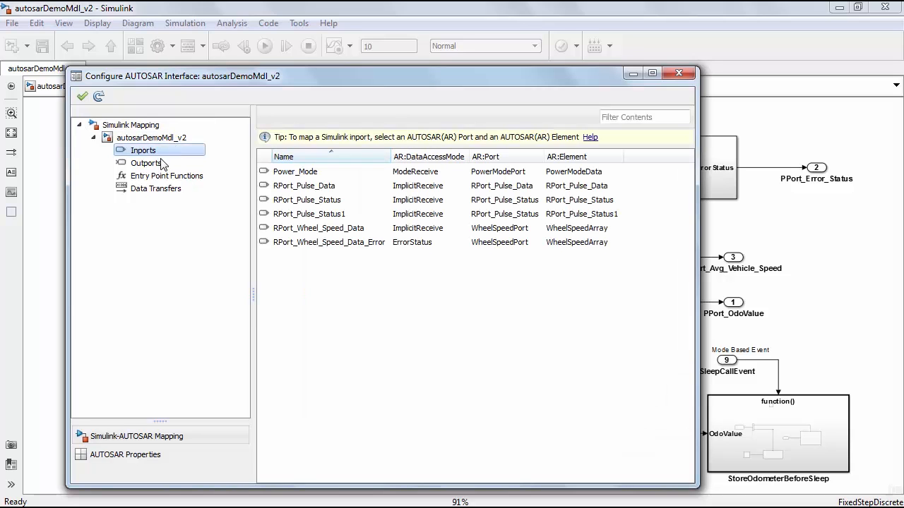
{"action": "left_click", "coordinate": [147, 164]}
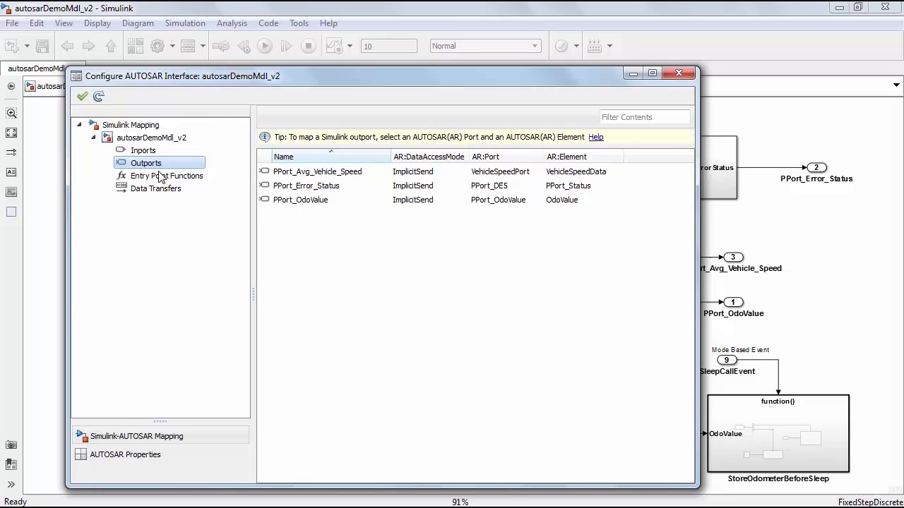
{"action": "left_click", "coordinate": [167, 175]}
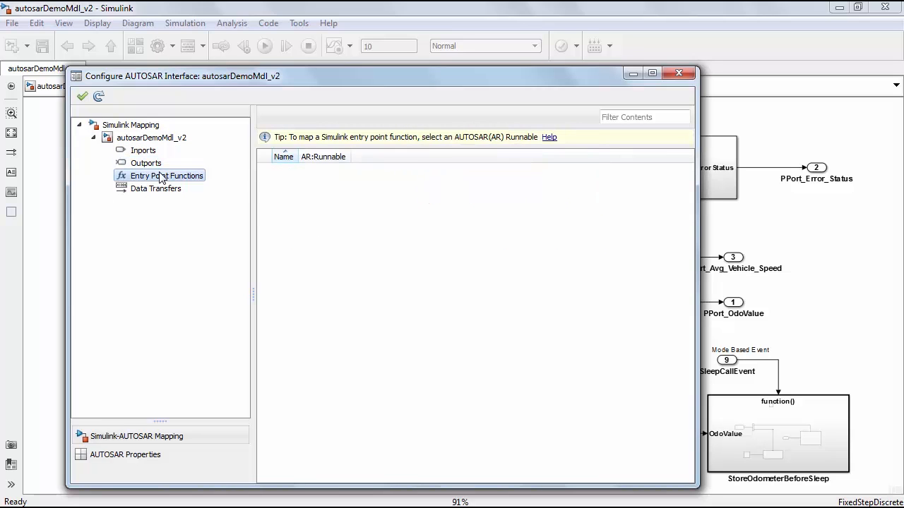
{"action": "left_click", "coordinate": [167, 175]}
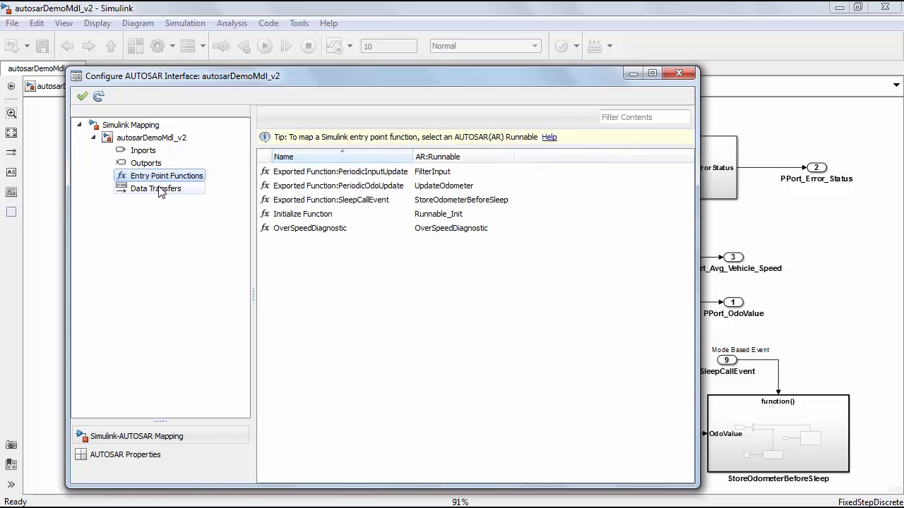
{"action": "left_click", "coordinate": [155, 190]}
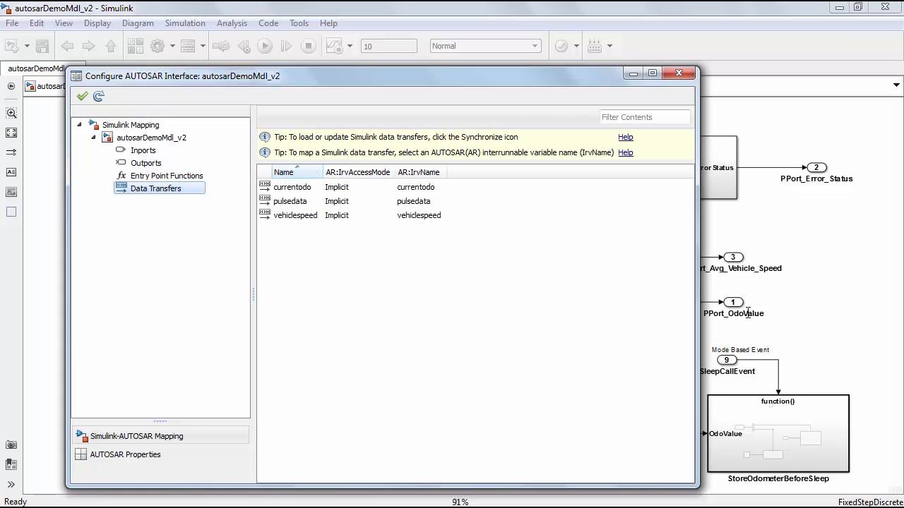
{"action": "left_click", "coordinate": [125, 454]}
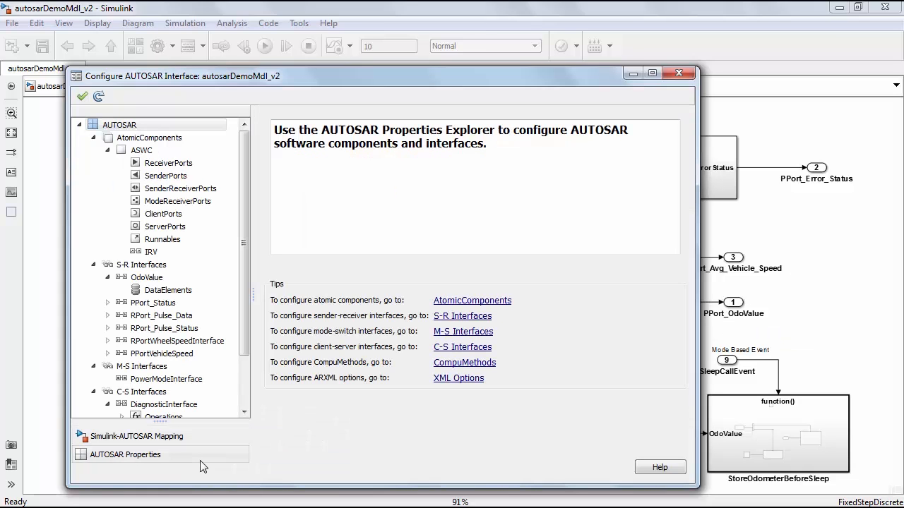
Under AtomicComponents > ASWC, list the receiver, sender and mode-receiver ports
{"action": "left_click", "coordinate": [168, 164]}
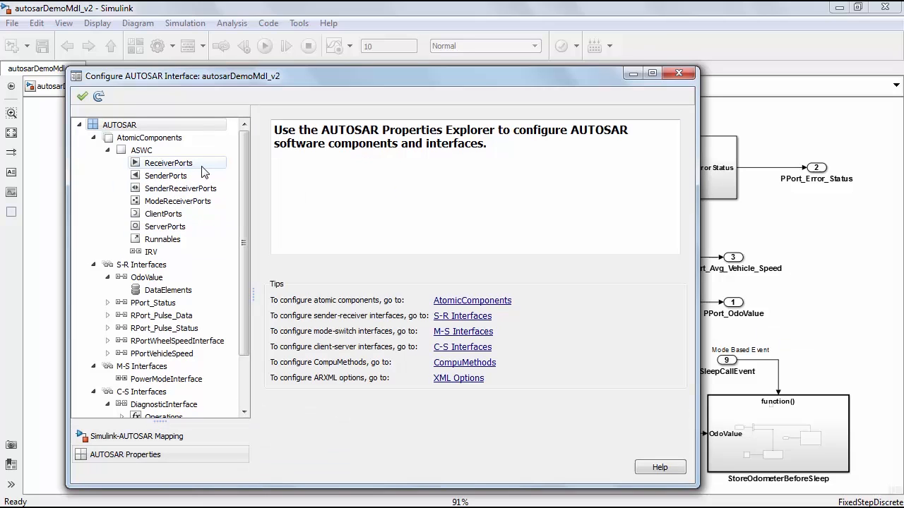
{"action": "left_click", "coordinate": [141, 150]}
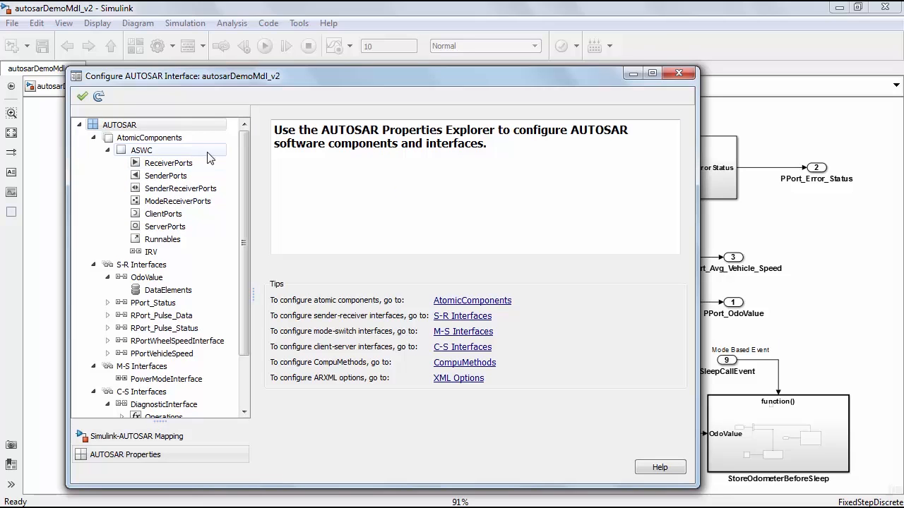
{"action": "left_click", "coordinate": [169, 164]}
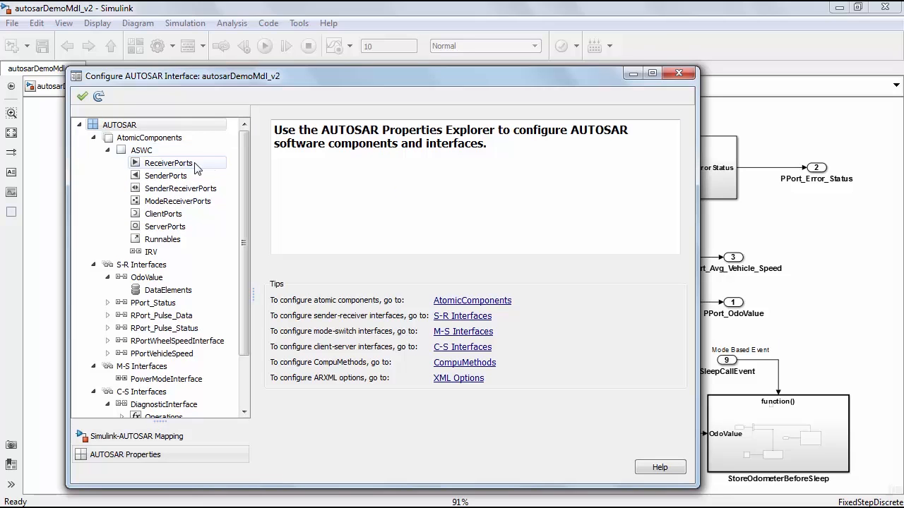
{"action": "left_click", "coordinate": [168, 162]}
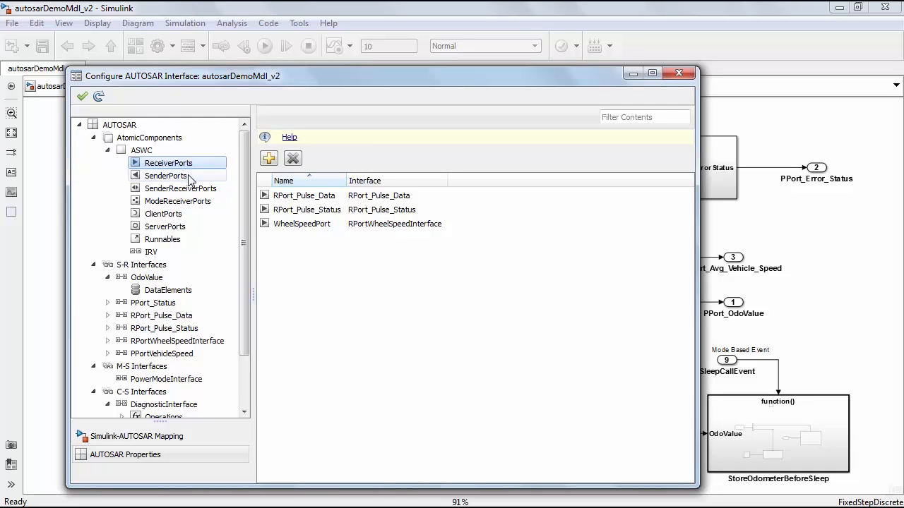
{"action": "left_click", "coordinate": [165, 175]}
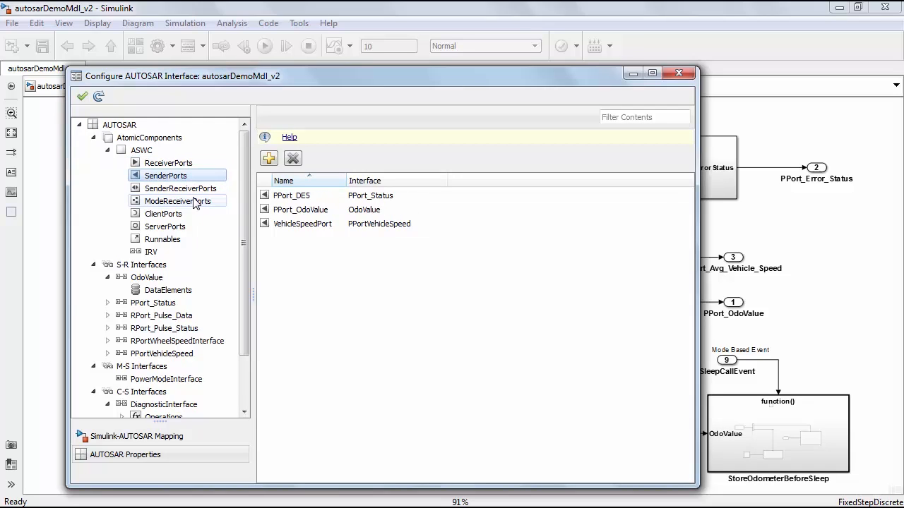
{"action": "left_click", "coordinate": [178, 201]}
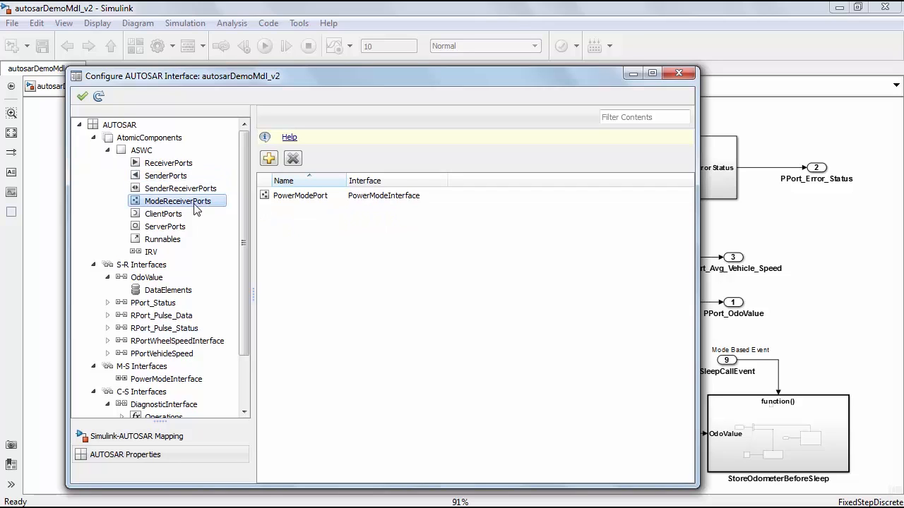
List the ASWC component's client ports and then its server ports
{"action": "left_click", "coordinate": [164, 213]}
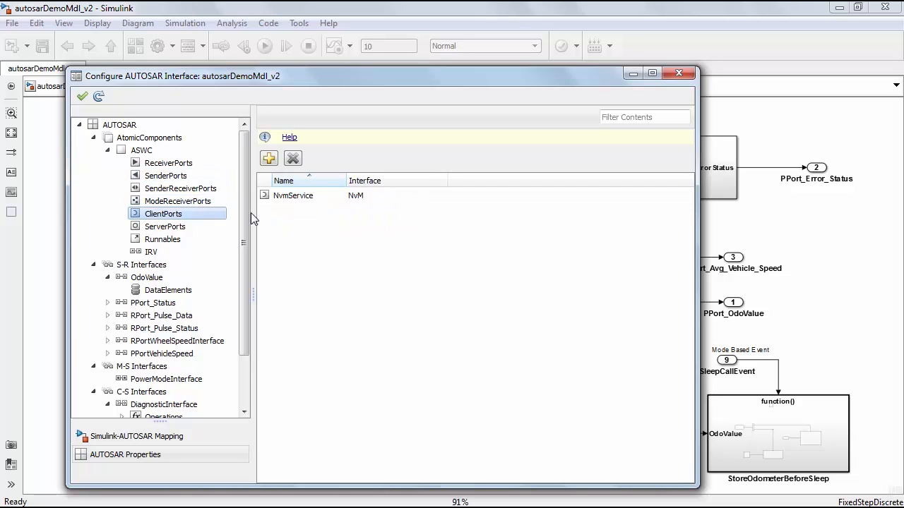
{"action": "left_click", "coordinate": [294, 195]}
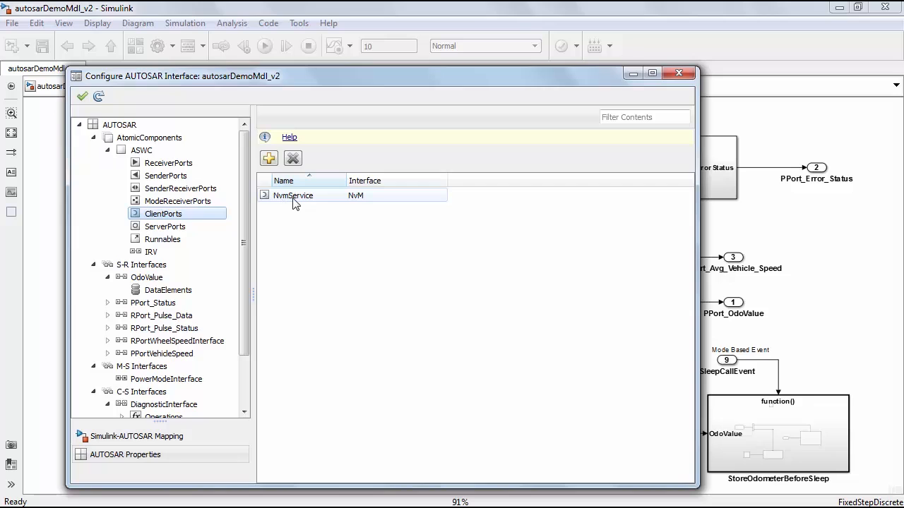
{"action": "left_click", "coordinate": [164, 226]}
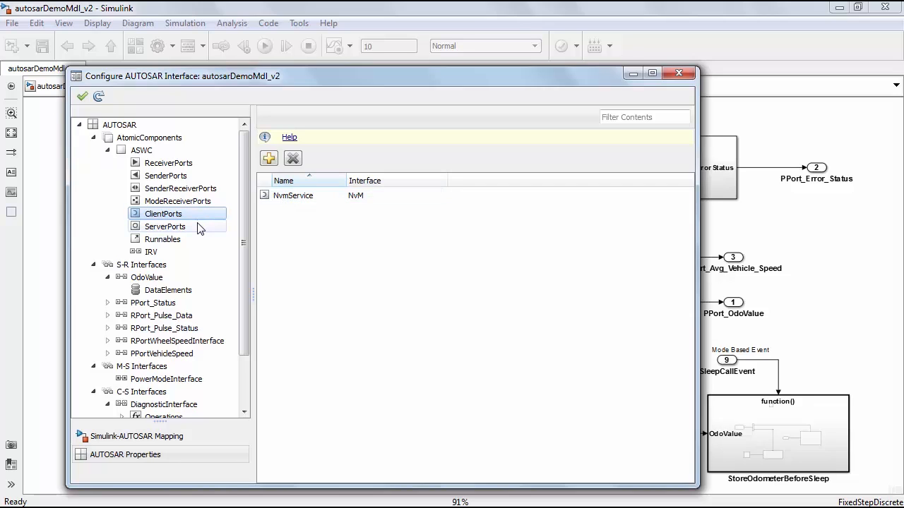
{"action": "left_click", "coordinate": [165, 226]}
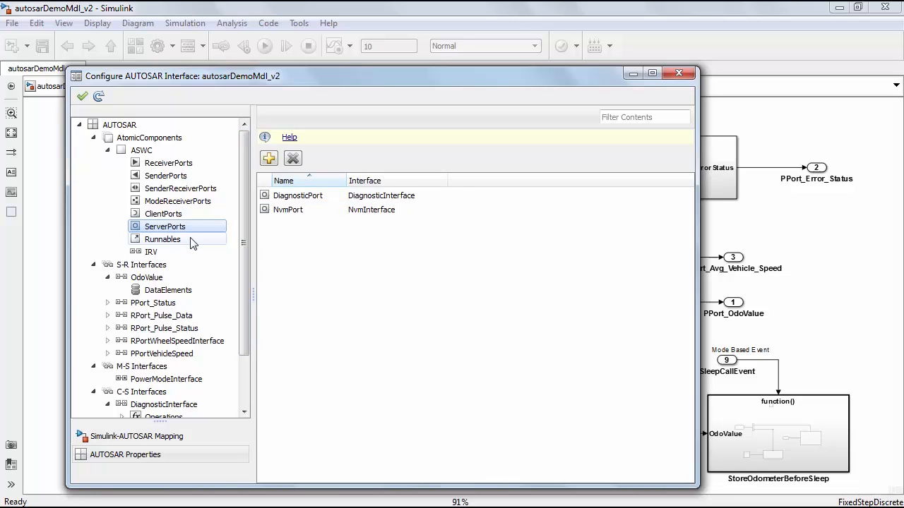
List the ASWC runnables and review the events of FilterInput, UpdateOdometer, OverSpeedDiagnostic and StoreOdometerBeforeSleep
{"action": "left_click", "coordinate": [161, 239]}
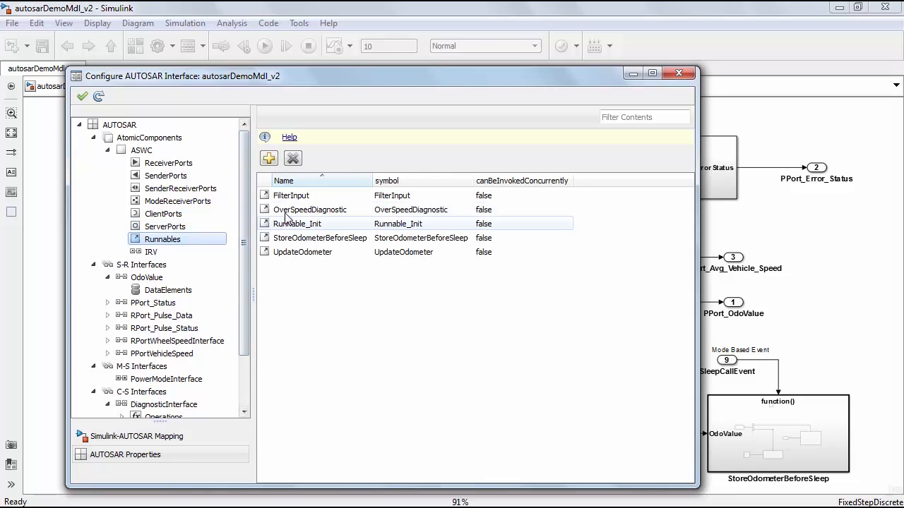
{"action": "left_click", "coordinate": [291, 195]}
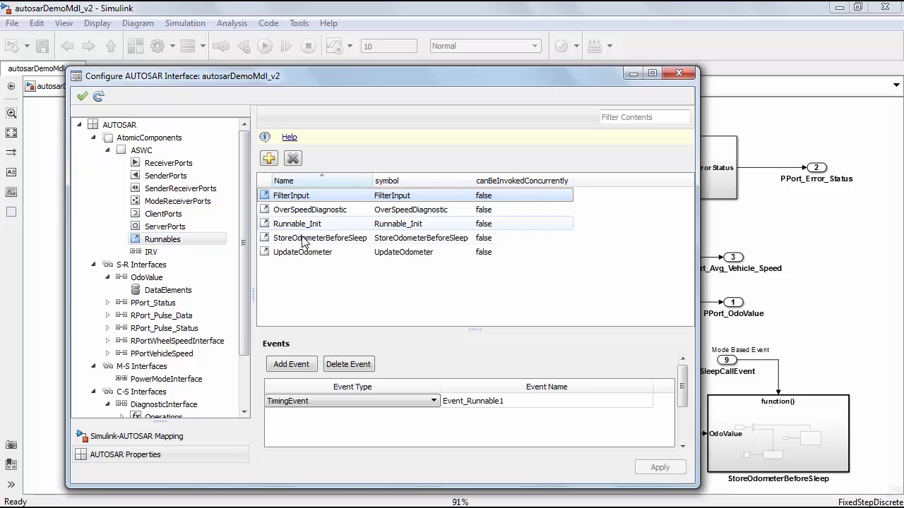
{"action": "left_click", "coordinate": [303, 251]}
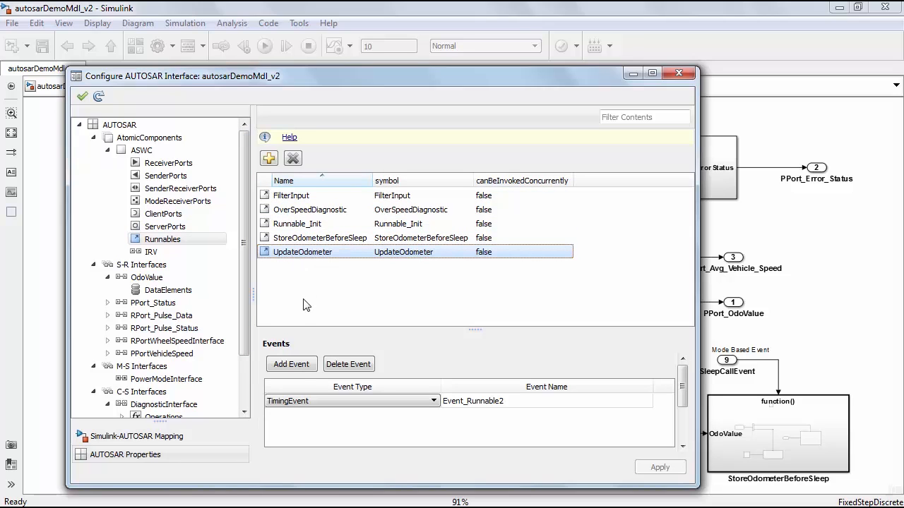
{"action": "mouse_move", "coordinate": [308, 409]}
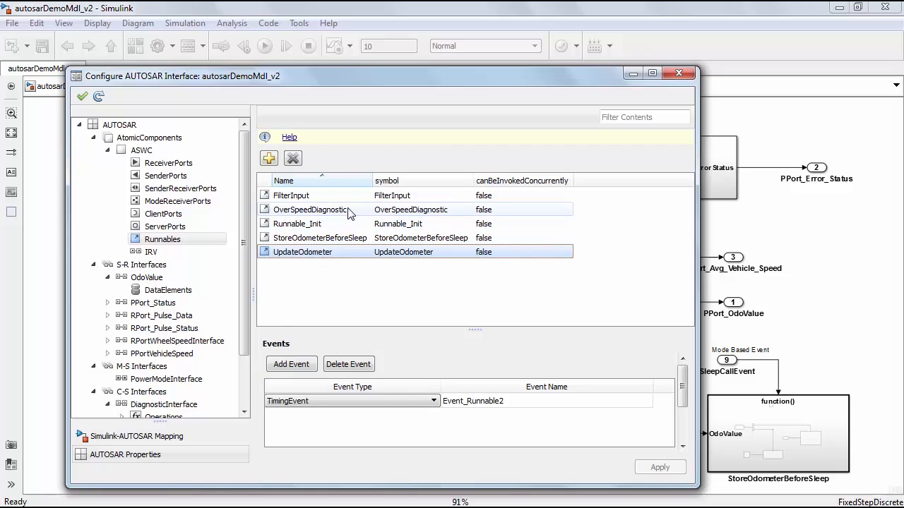
{"action": "left_click", "coordinate": [310, 209]}
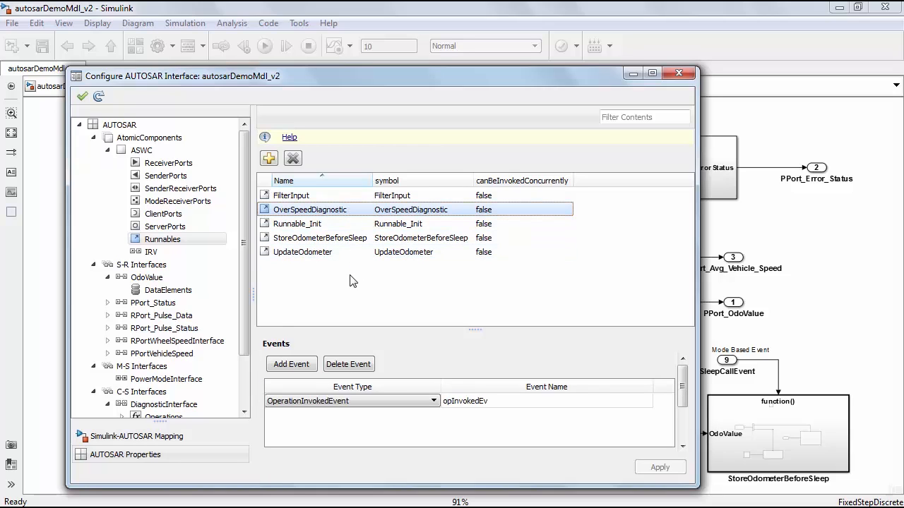
{"action": "mouse_move", "coordinate": [393, 404]}
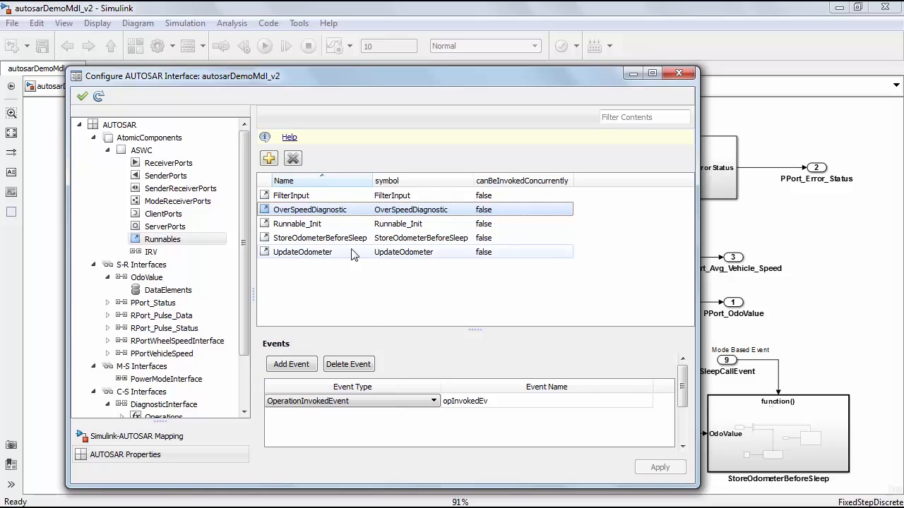
{"action": "left_click", "coordinate": [319, 238]}
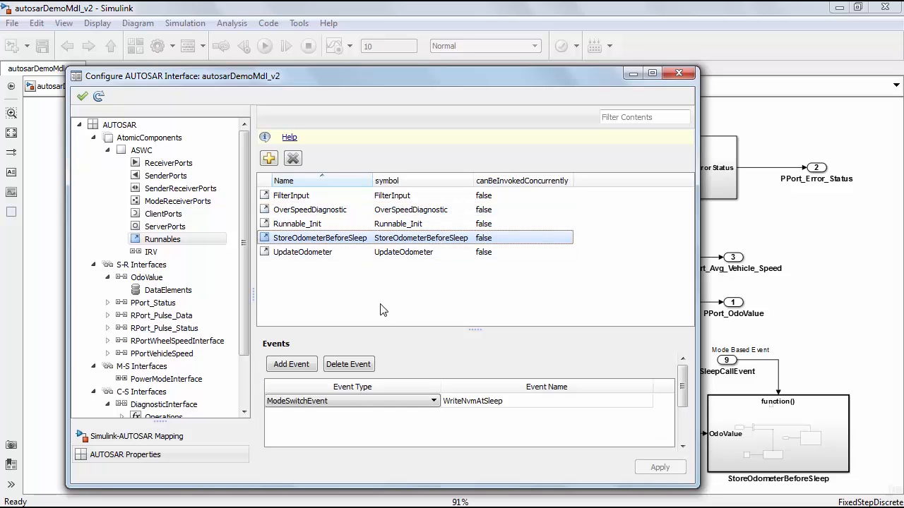
{"action": "mouse_move", "coordinate": [393, 404]}
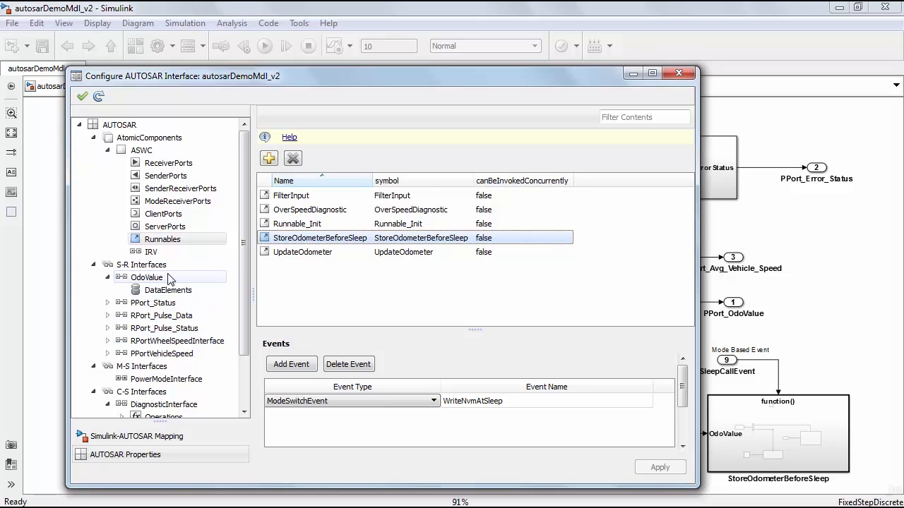
Review S-R interfaces with OdoValue data elements, C-S interface operations and XML Options, then go to AUTOSAR Code Generation Options
{"action": "left_click", "coordinate": [141, 264]}
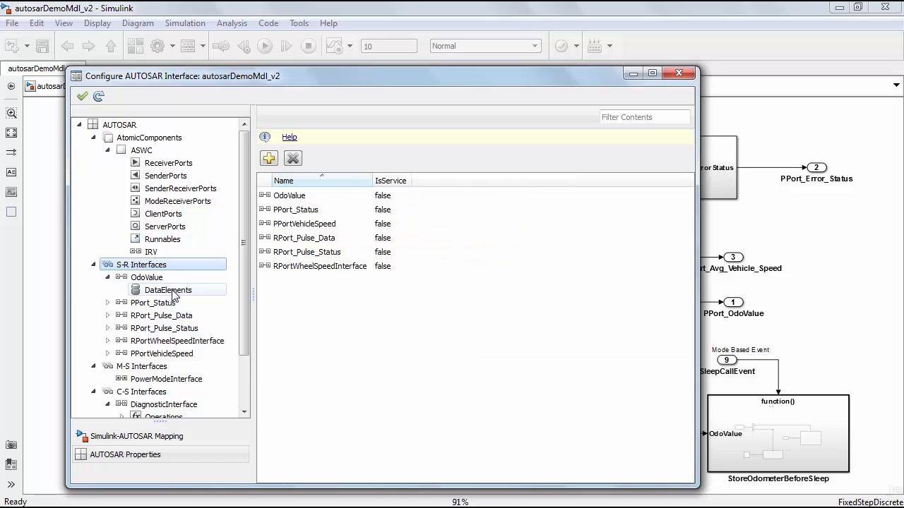
{"action": "left_click", "coordinate": [167, 290]}
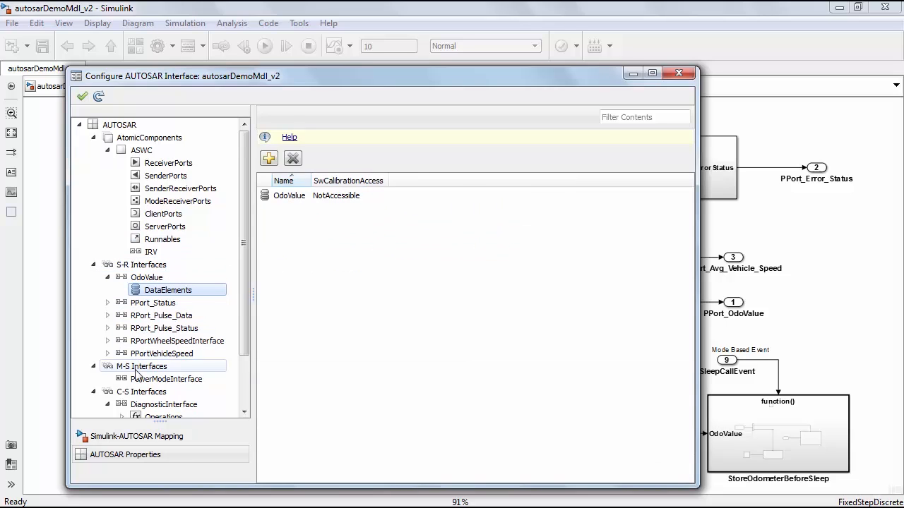
{"action": "left_click", "coordinate": [141, 366]}
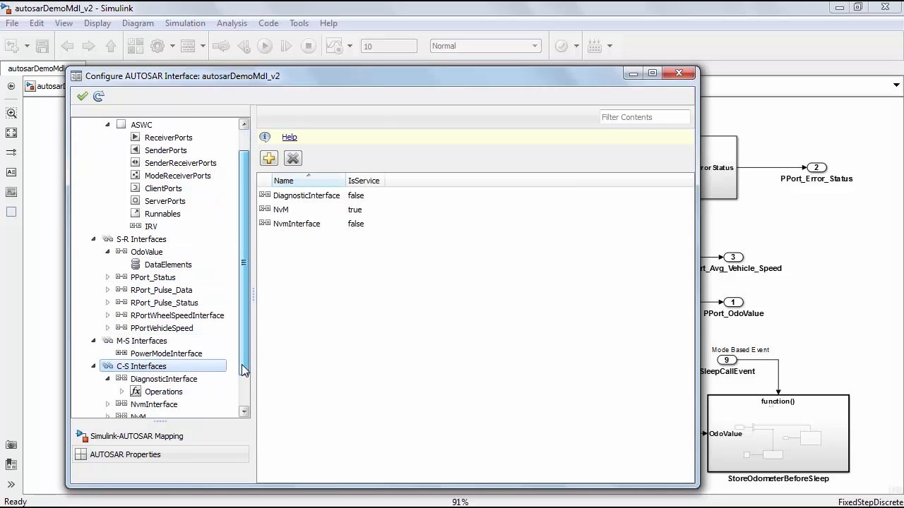
{"action": "left_click", "coordinate": [164, 365]}
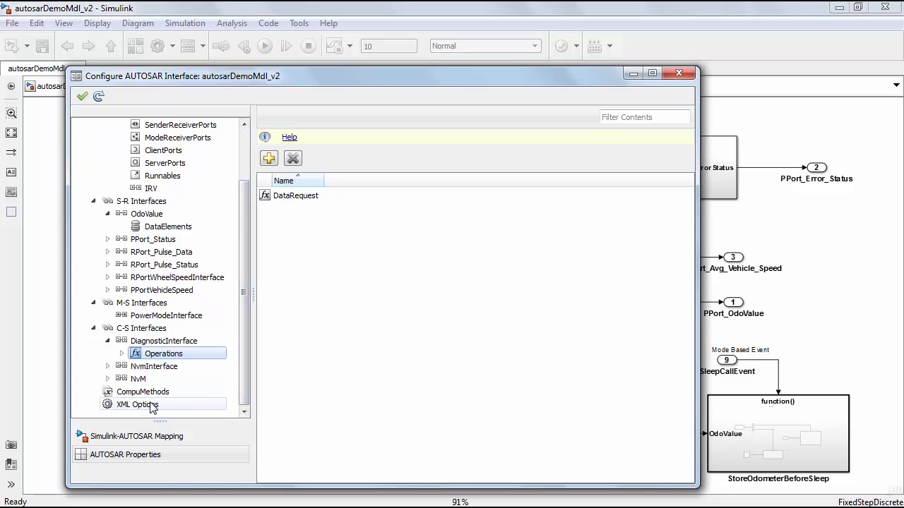
{"action": "left_click", "coordinate": [137, 404]}
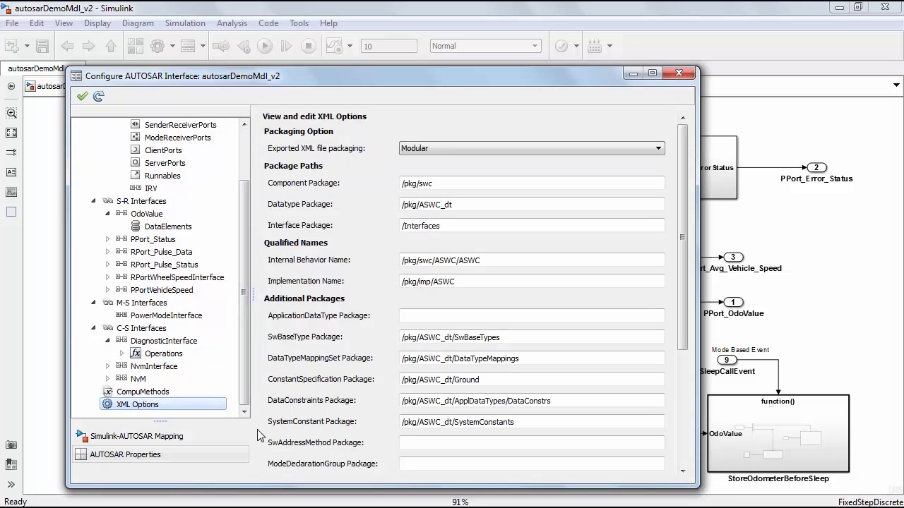
{"action": "left_click", "coordinate": [678, 72]}
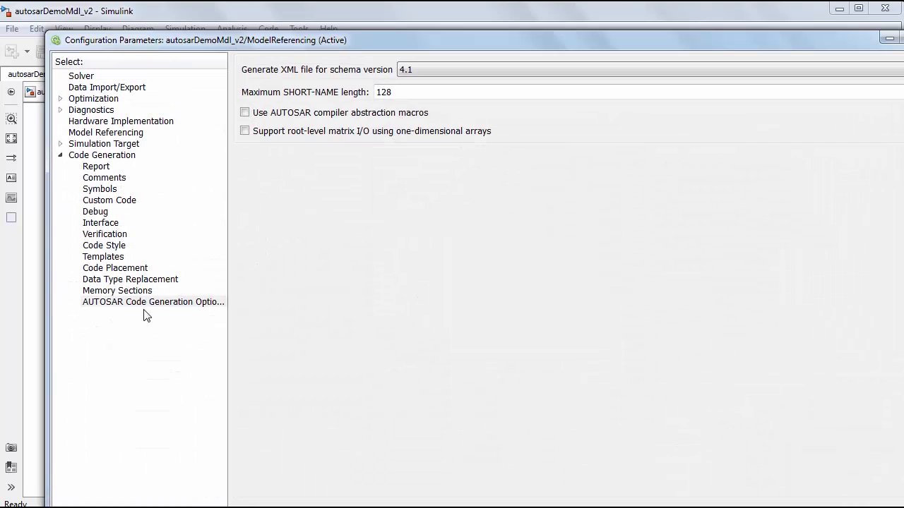
List the AUTOSAR schema versions (2.1 through 4.1) for the generated XML, keeping 4.1
{"action": "left_click", "coordinate": [153, 303]}
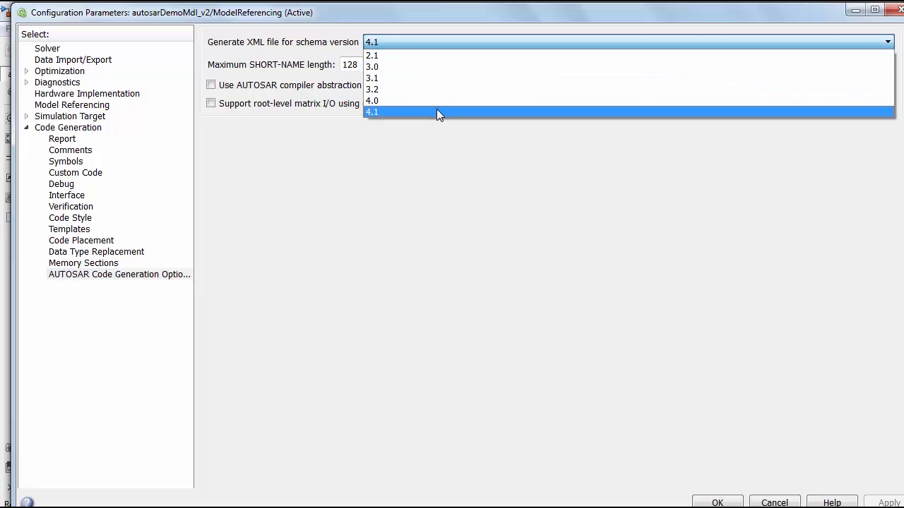
{"action": "mouse_move", "coordinate": [435, 102]}
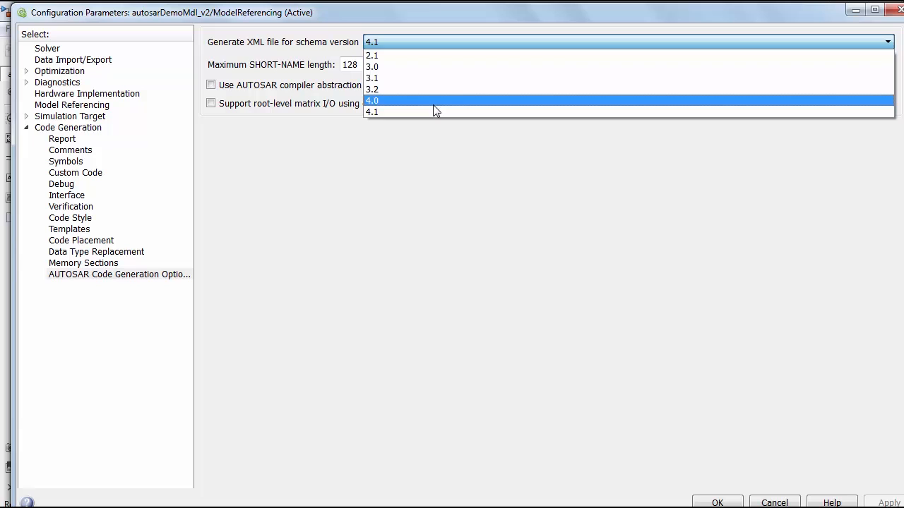
{"action": "mouse_move", "coordinate": [434, 111]}
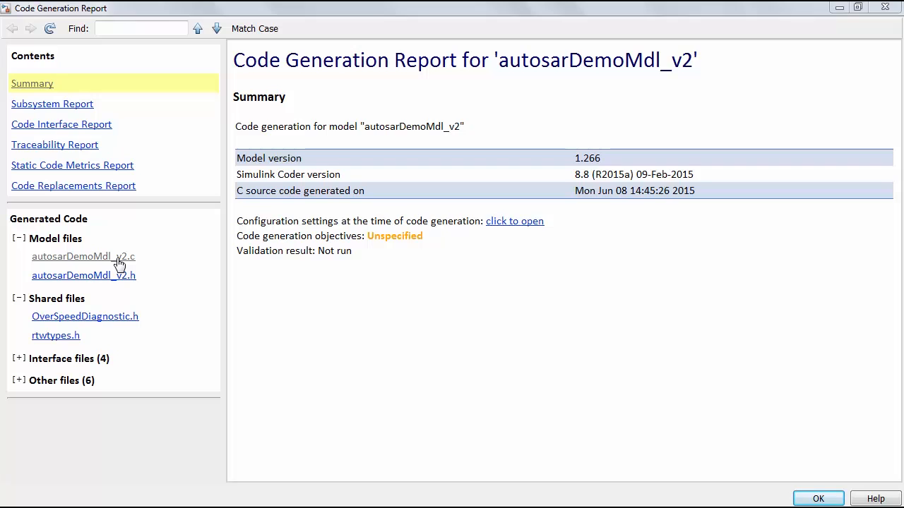
View the generated autosarDemoMdl_v2.c source in the Code Generation Report and scroll through it
{"action": "left_click", "coordinate": [82, 257]}
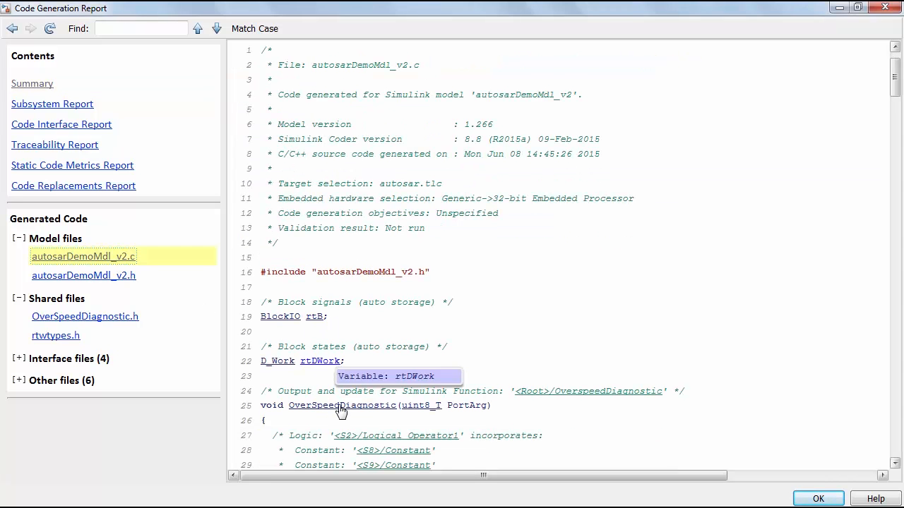
{"action": "scroll", "scroll_direction": "down", "scroll_amount": 3}
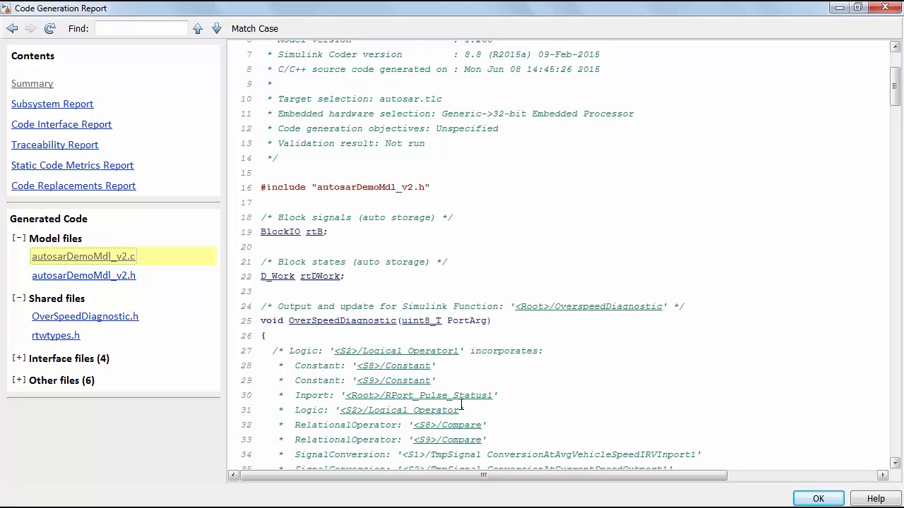
{"action": "scroll", "scroll_direction": "down", "scroll_amount": 3}
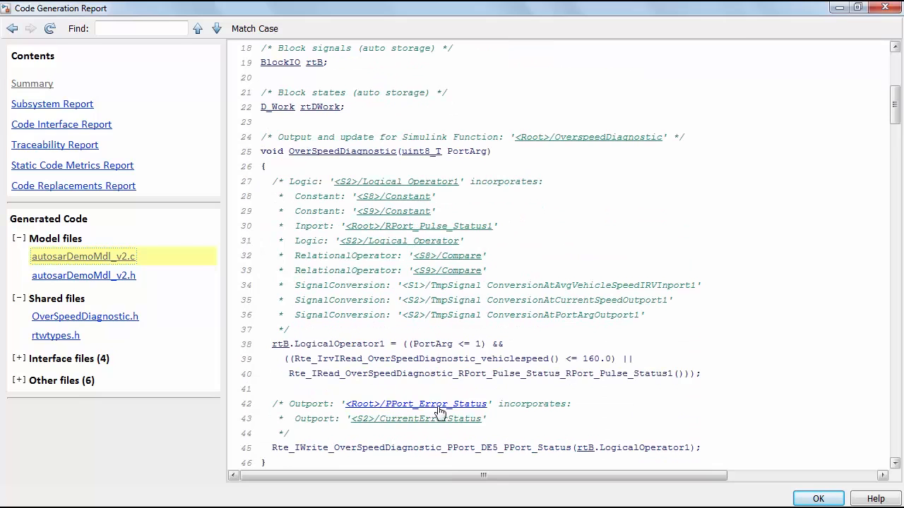
{"action": "scroll", "scroll_direction": "down", "scroll_amount": 3}
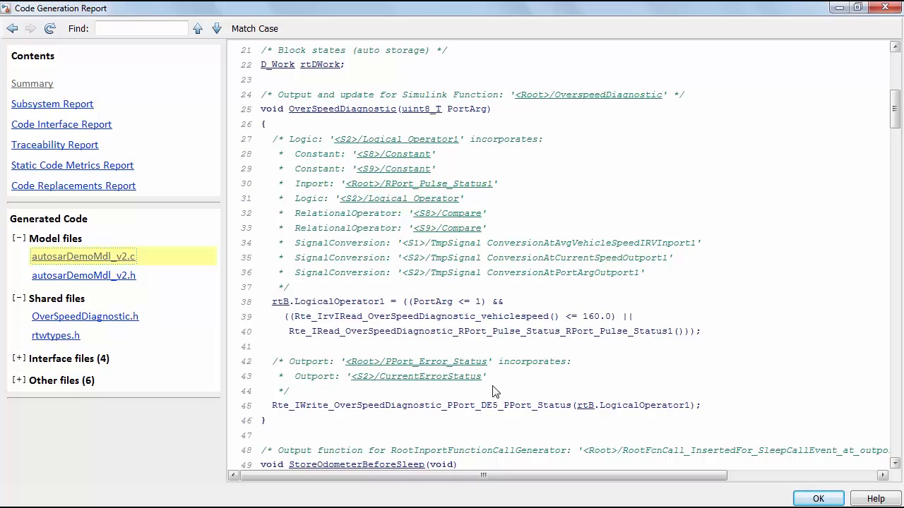
{"action": "scroll", "scroll_direction": "down", "scroll_amount": 3}
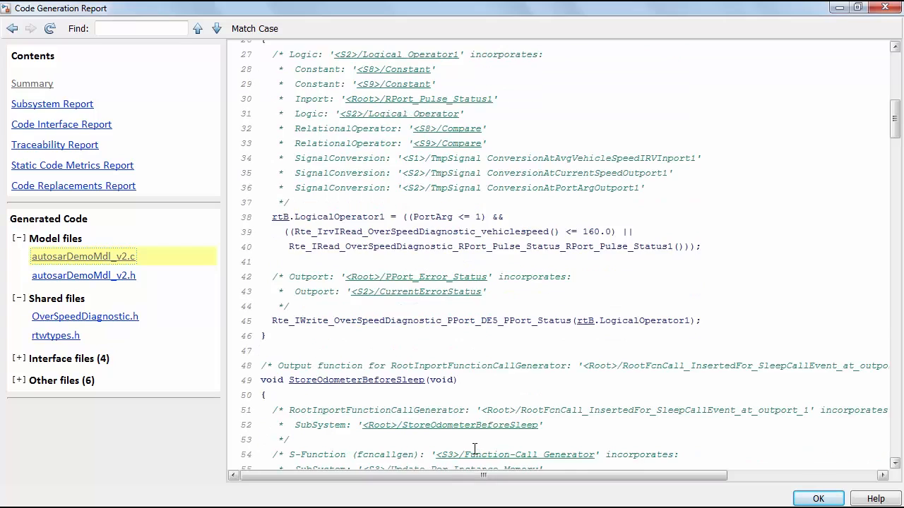
{"action": "scroll", "scroll_direction": "down", "scroll_amount": 3}
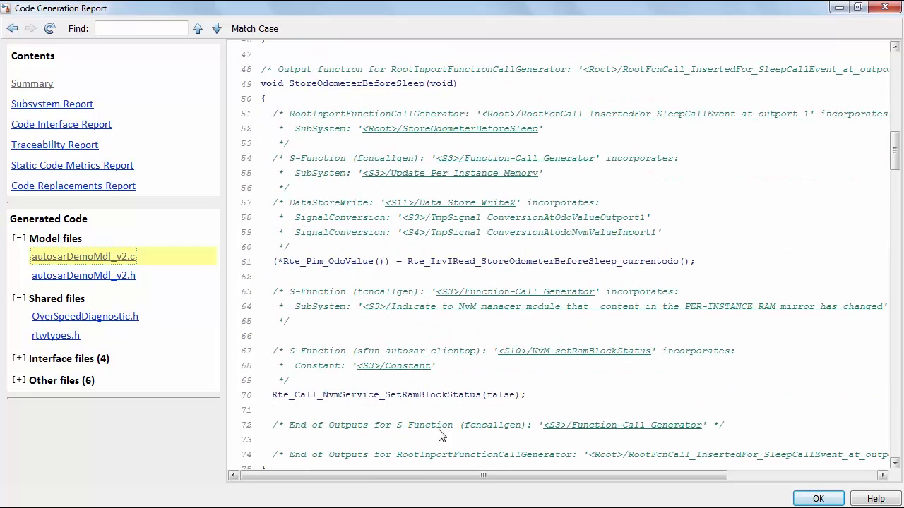
{"action": "mouse_move", "coordinate": [426, 414]}
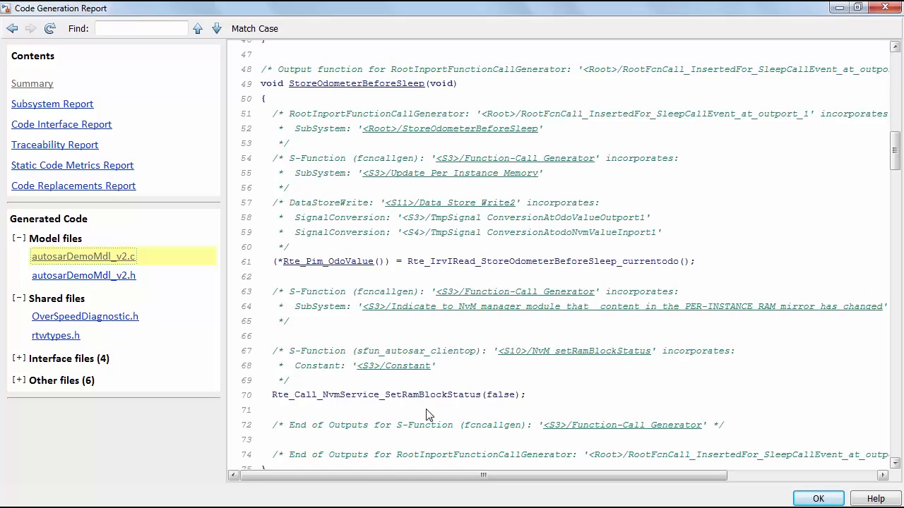
{"action": "mouse_move", "coordinate": [417, 413]}
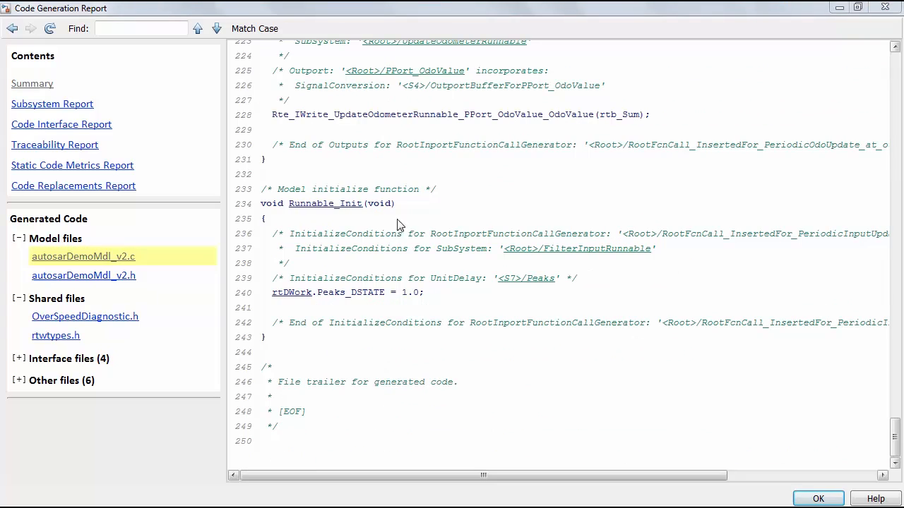
{"action": "mouse_move", "coordinate": [430, 224]}
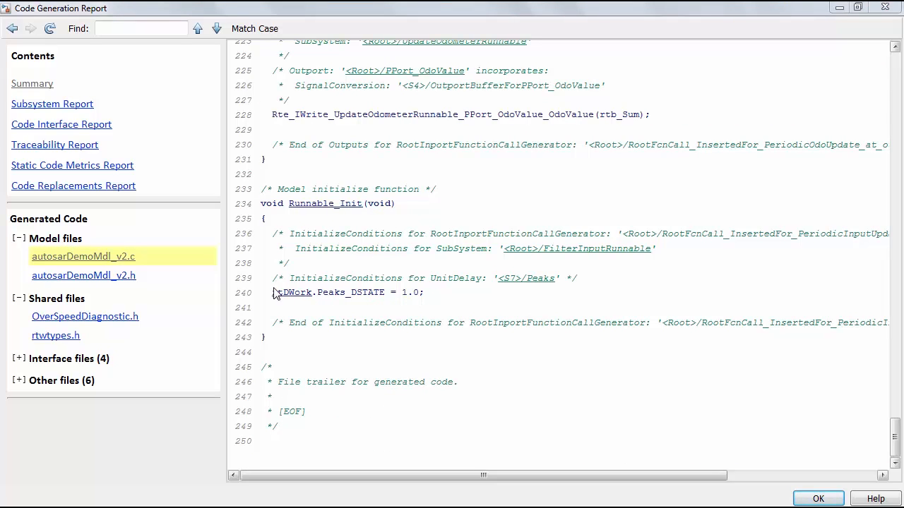
Expand the Interface files and view autosarDemoMdl_v2_component.arxml
{"action": "left_click", "coordinate": [20, 359]}
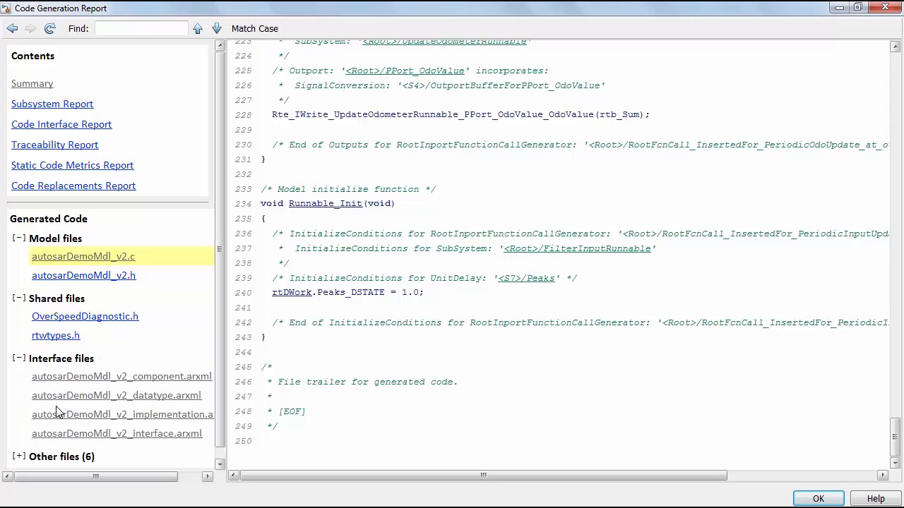
{"action": "left_click", "coordinate": [121, 376]}
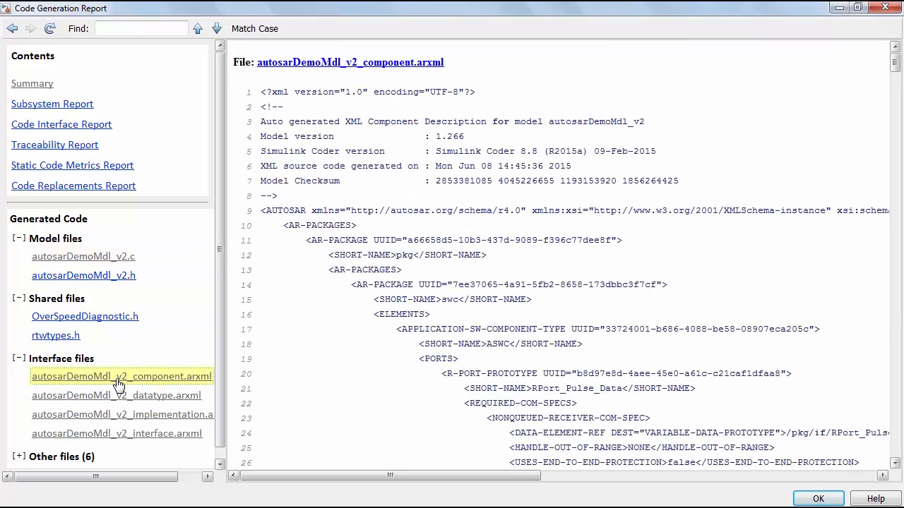